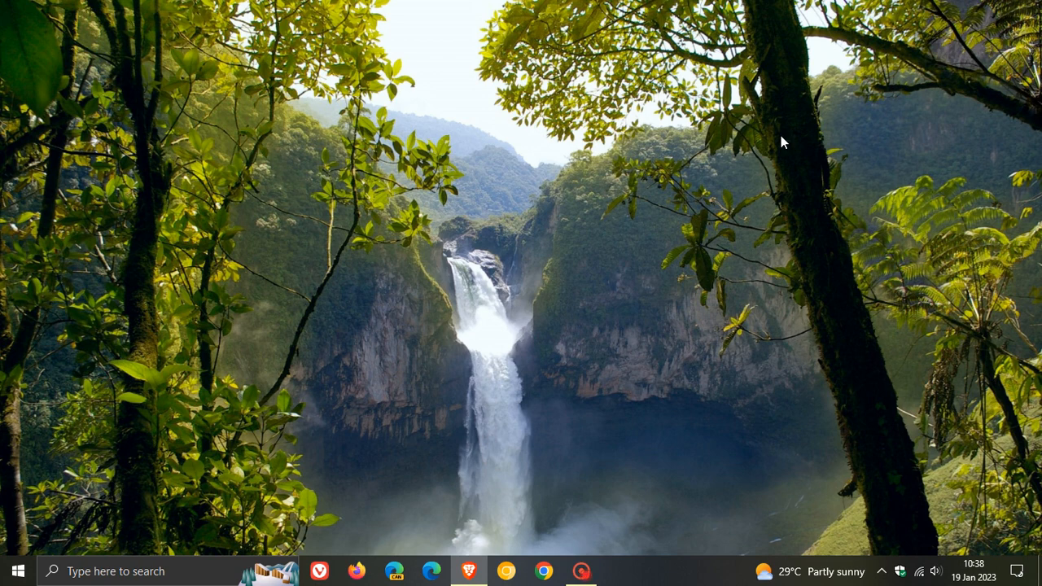
mouse_move(661, 319)
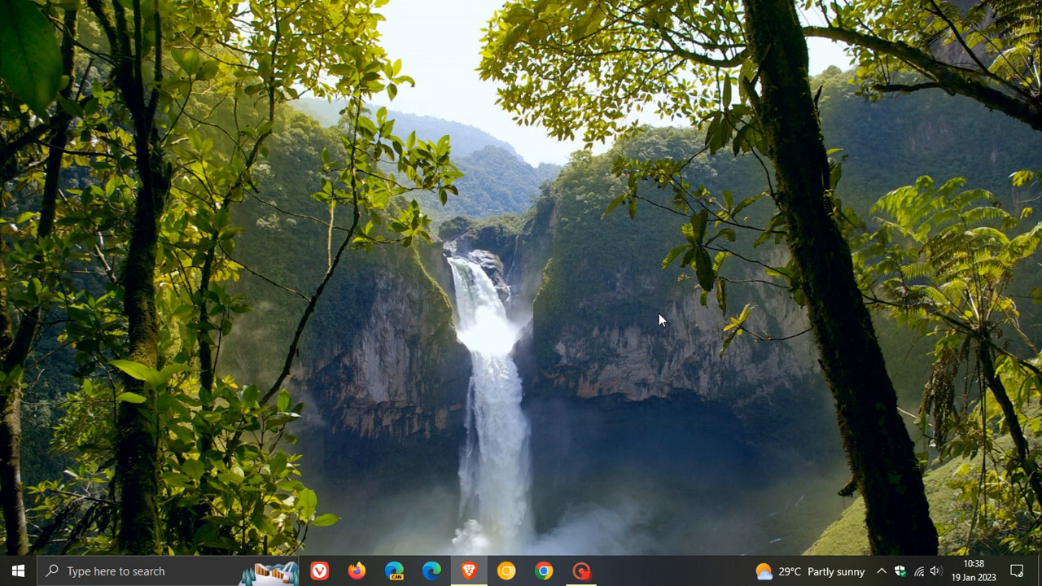
mouse_move(727, 253)
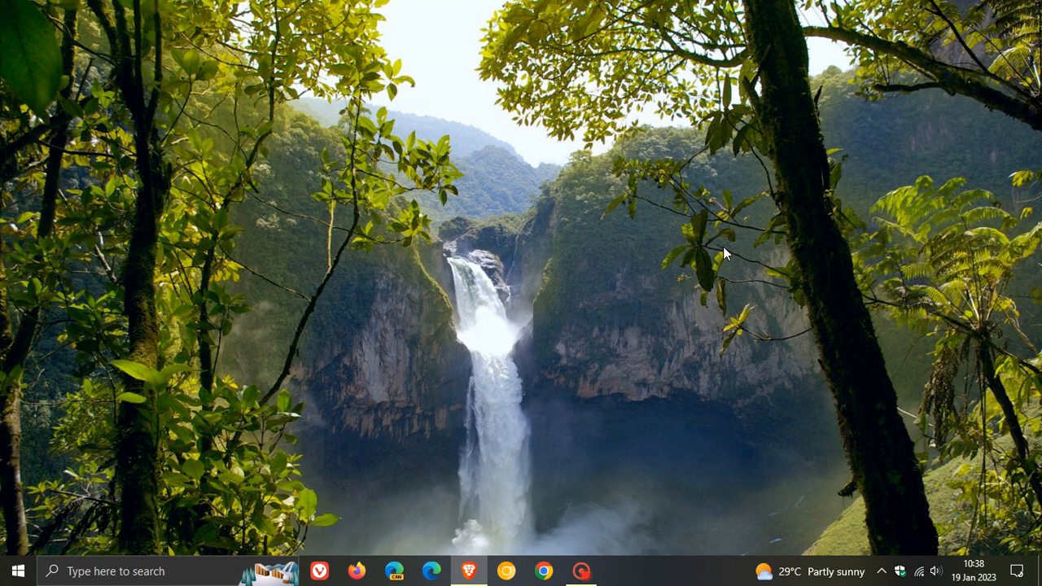
mouse_move(696, 303)
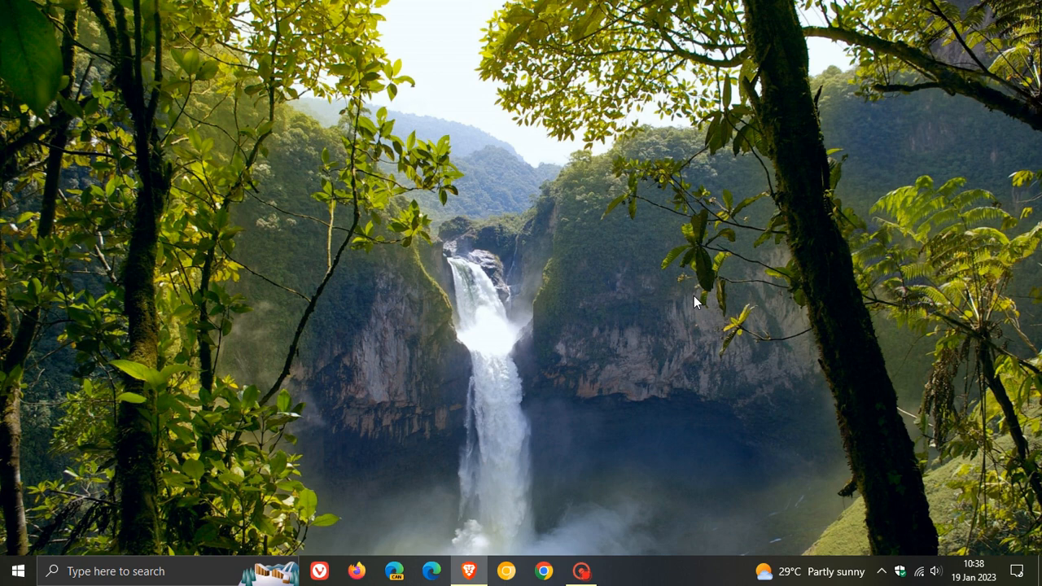
mouse_move(711, 275)
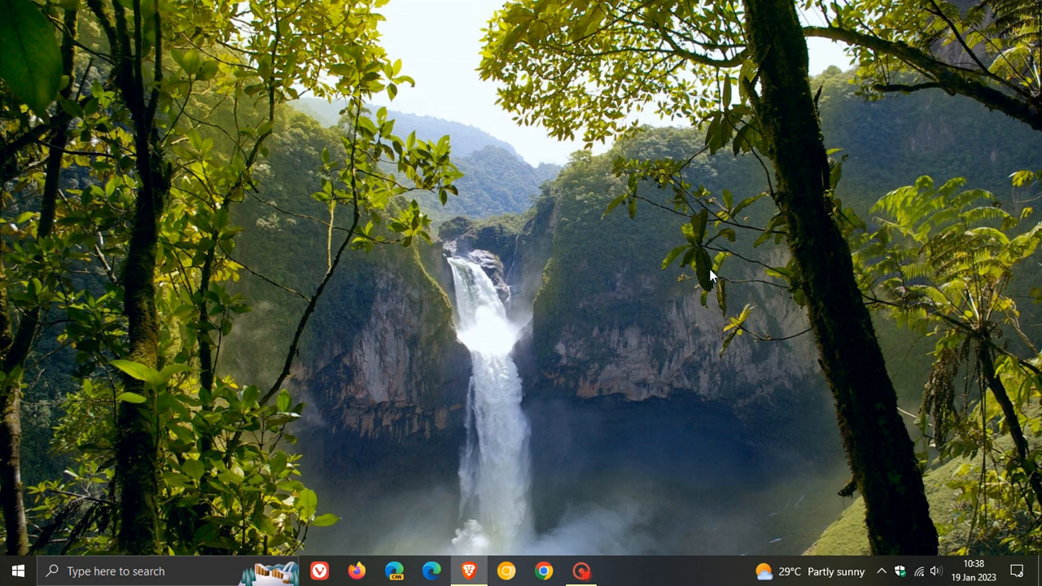
mouse_move(741, 260)
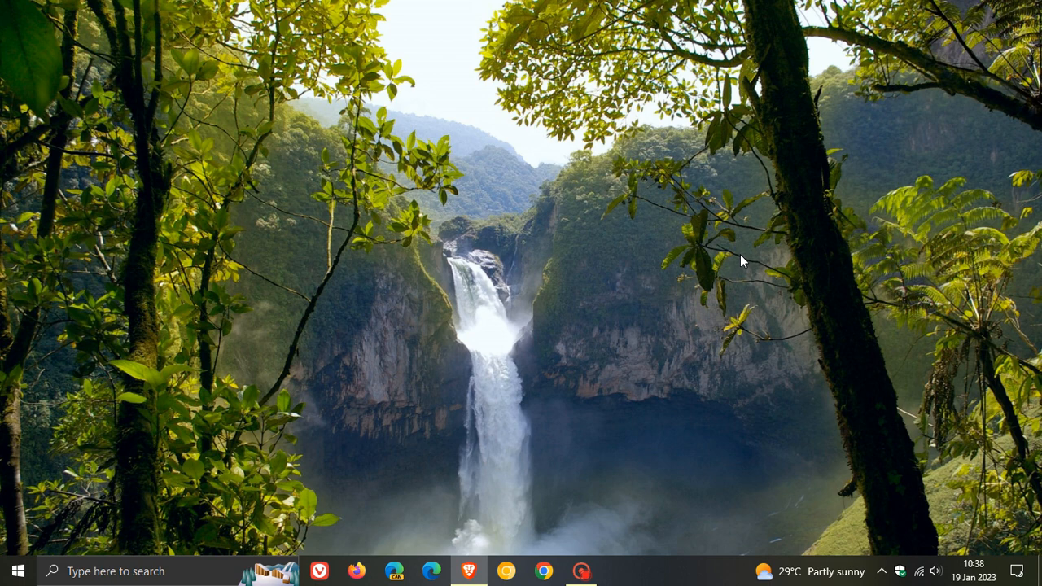
mouse_move(709, 267)
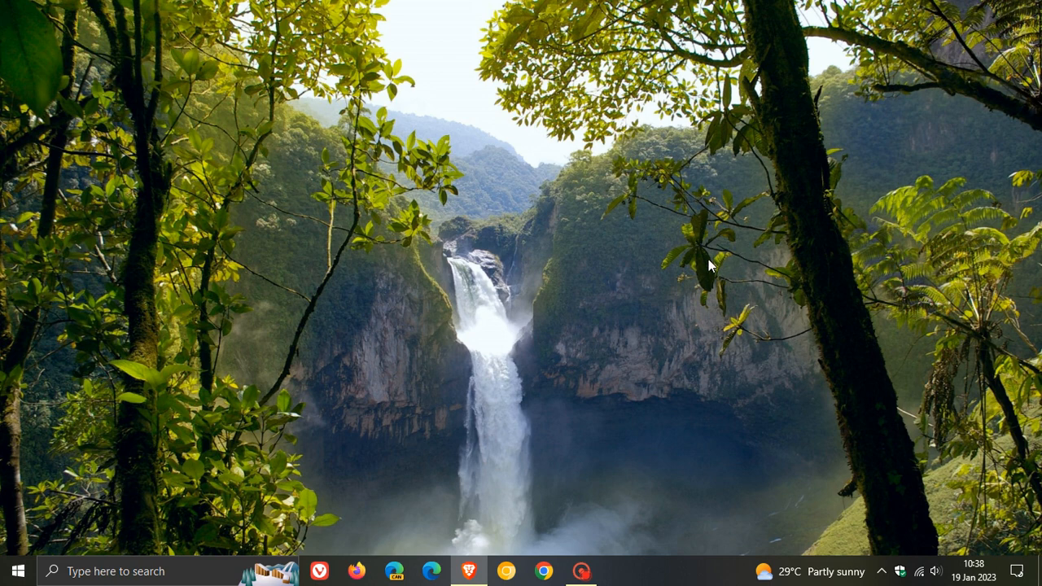
mouse_move(521, 280)
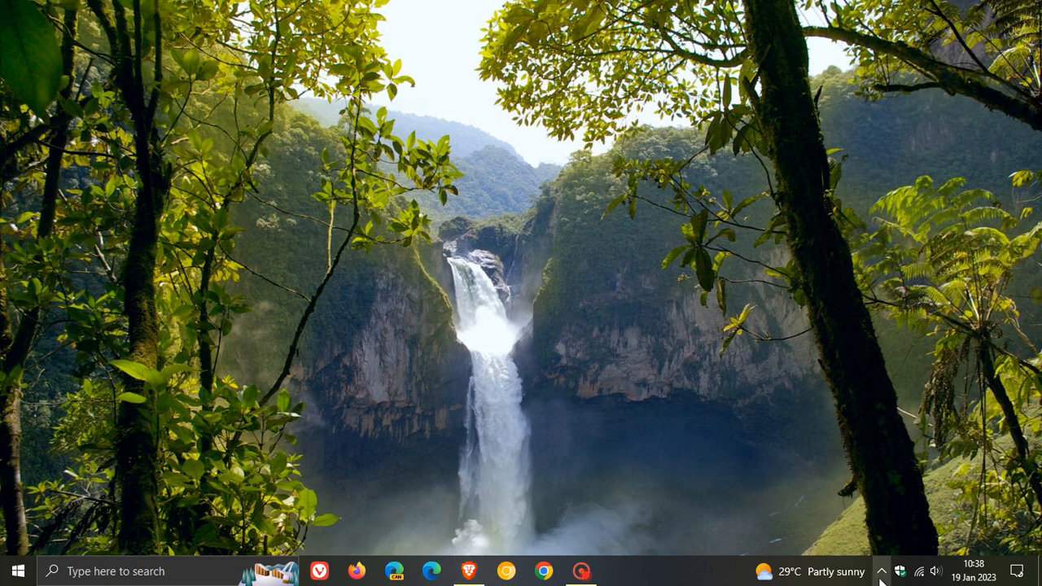
Show the OneDrive status panel from the tray icon, confirming files are synced
left_click(886, 570)
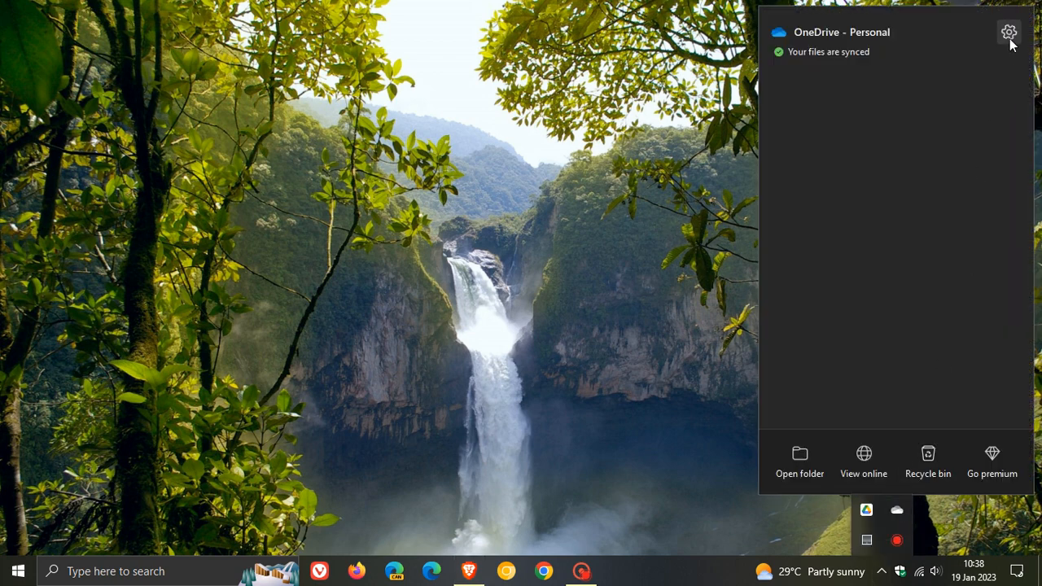
Bring up OneDrive Settings on its Sync and backup page via the gear menu
left_click(1010, 33)
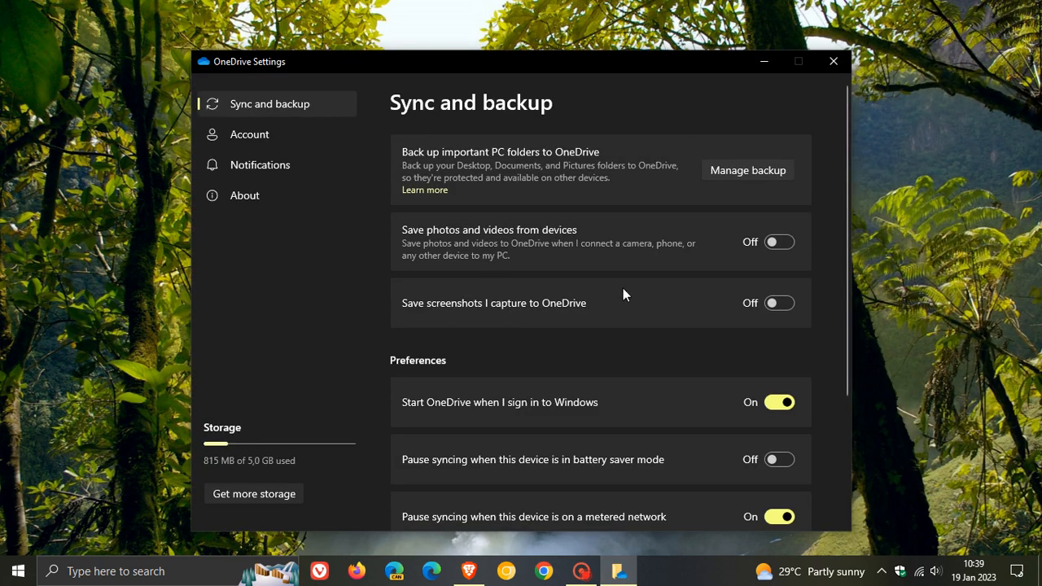
mouse_move(682, 316)
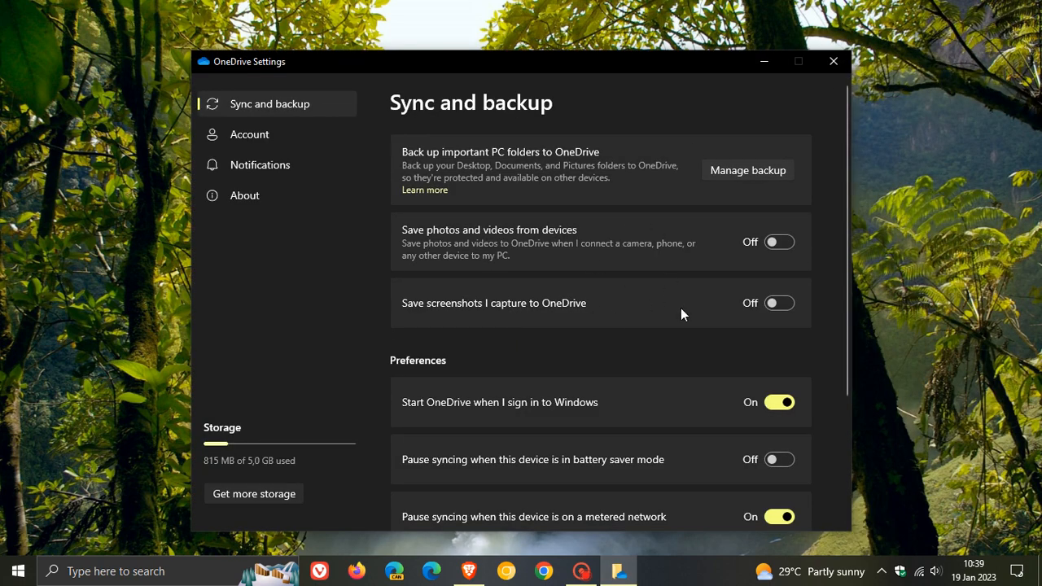
mouse_move(344, 268)
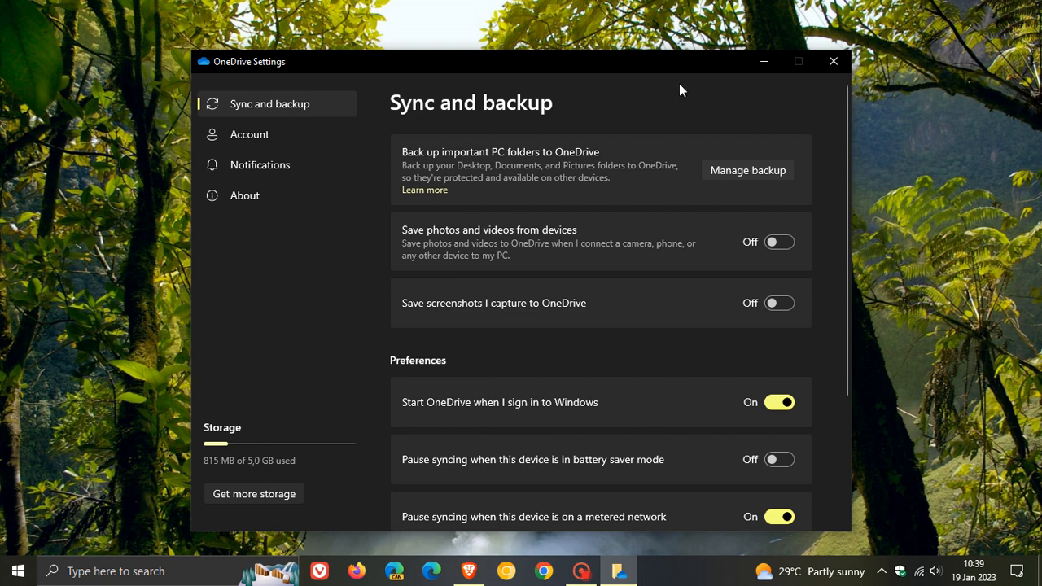
mouse_move(590, 117)
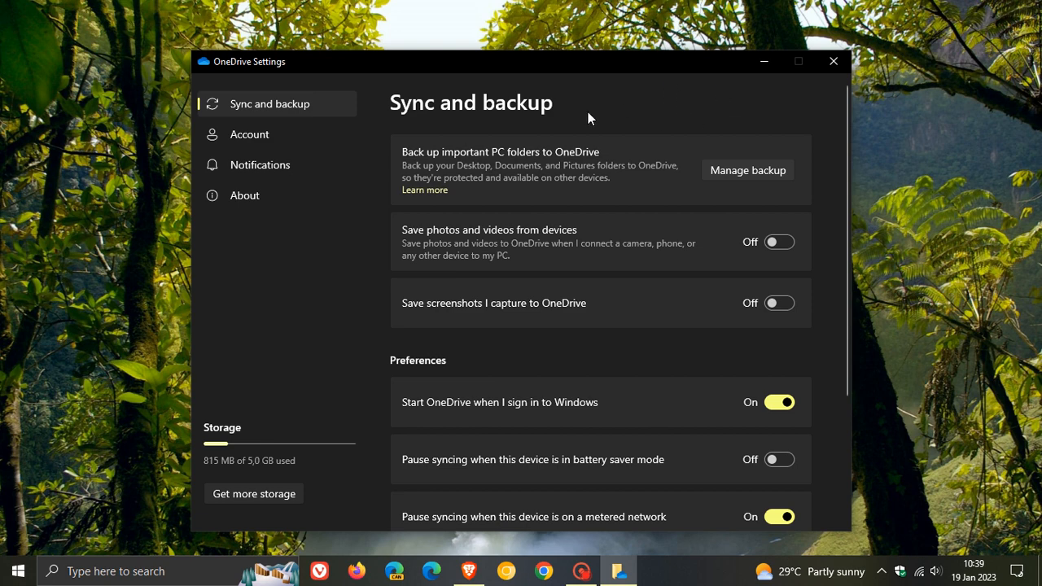
mouse_move(654, 103)
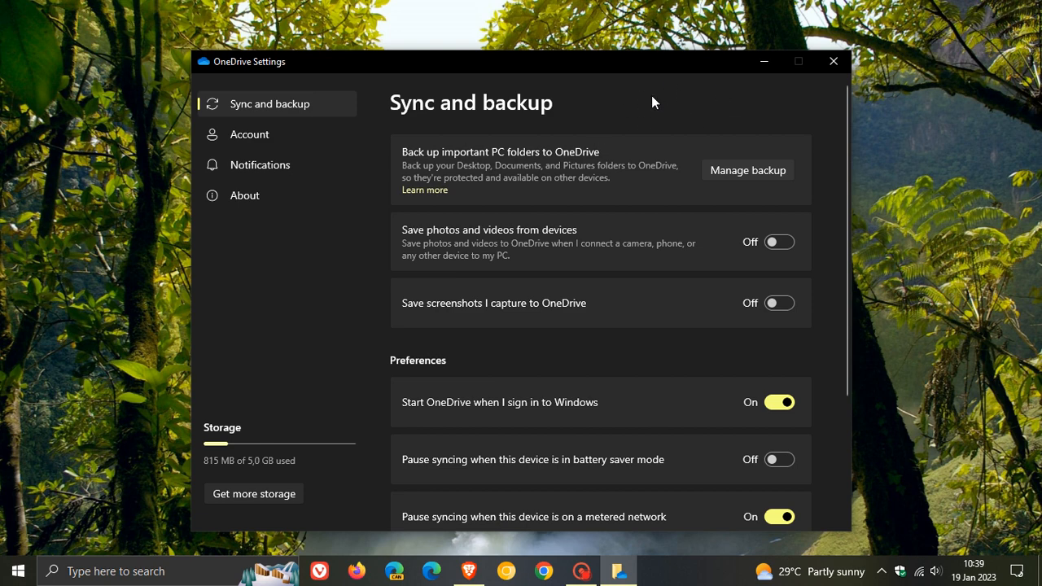
mouse_move(628, 113)
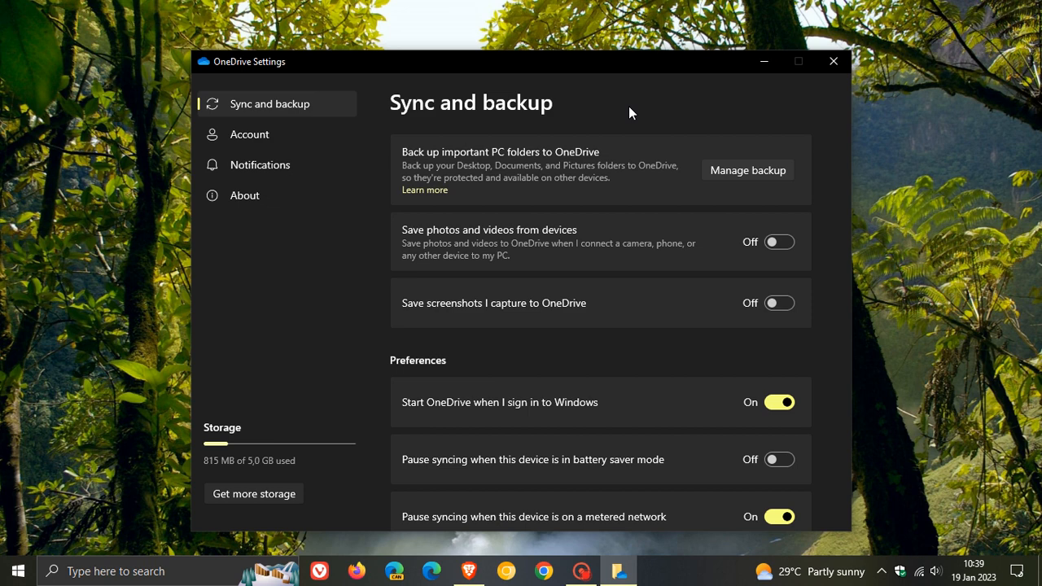
mouse_move(635, 75)
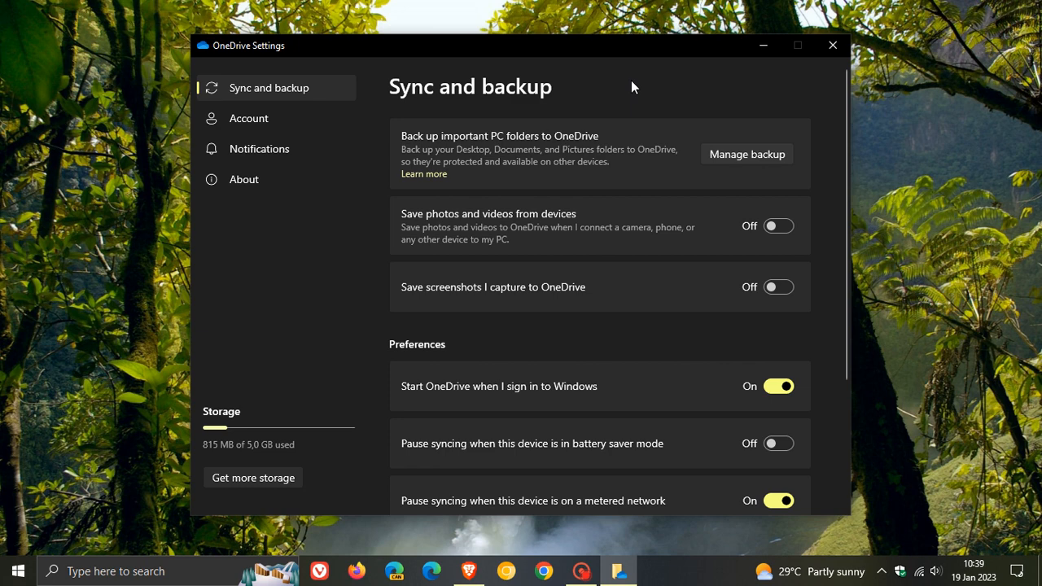
mouse_move(861, 57)
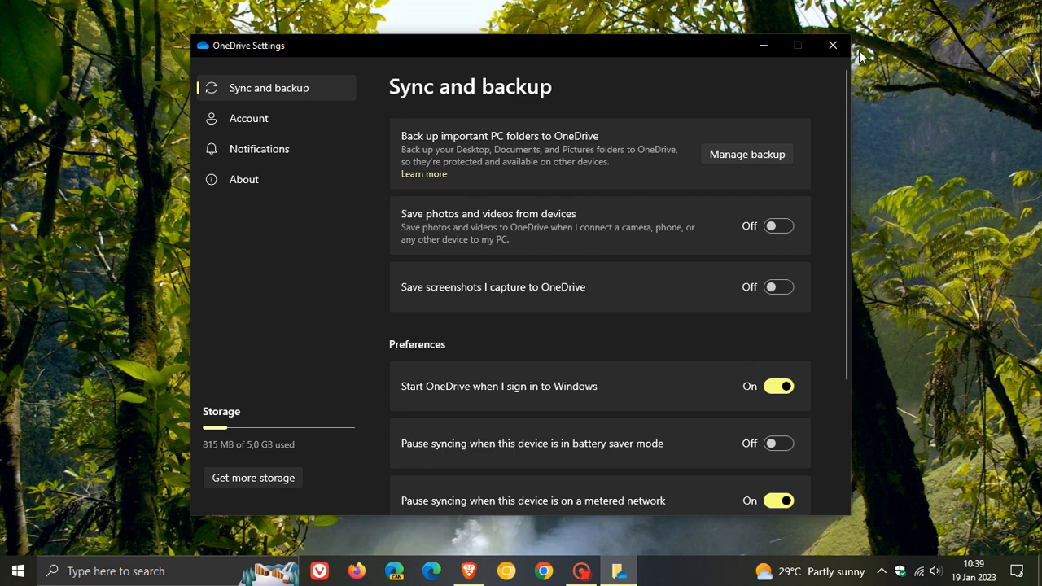
mouse_move(231, 46)
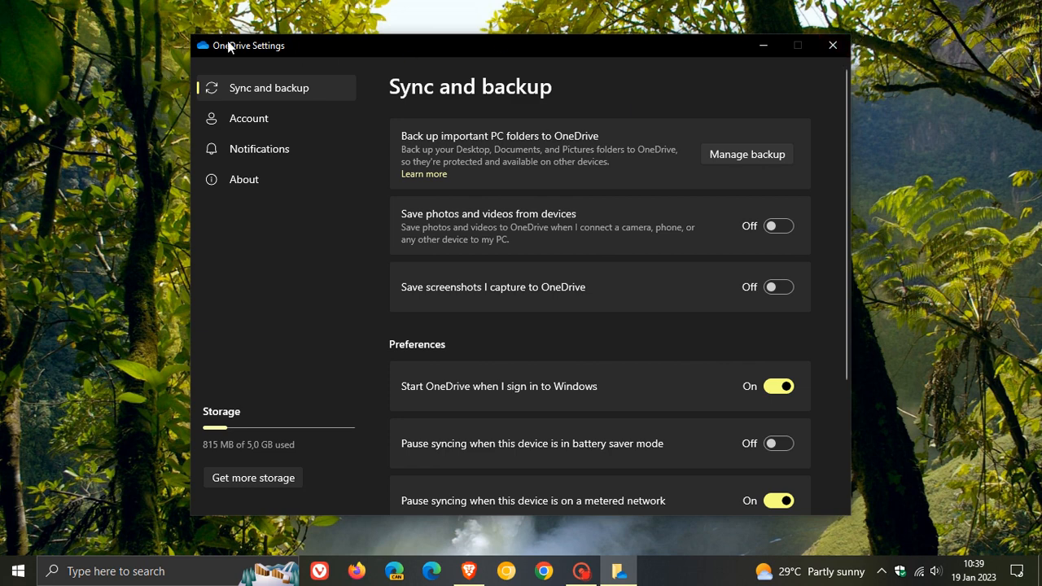
mouse_move(329, 342)
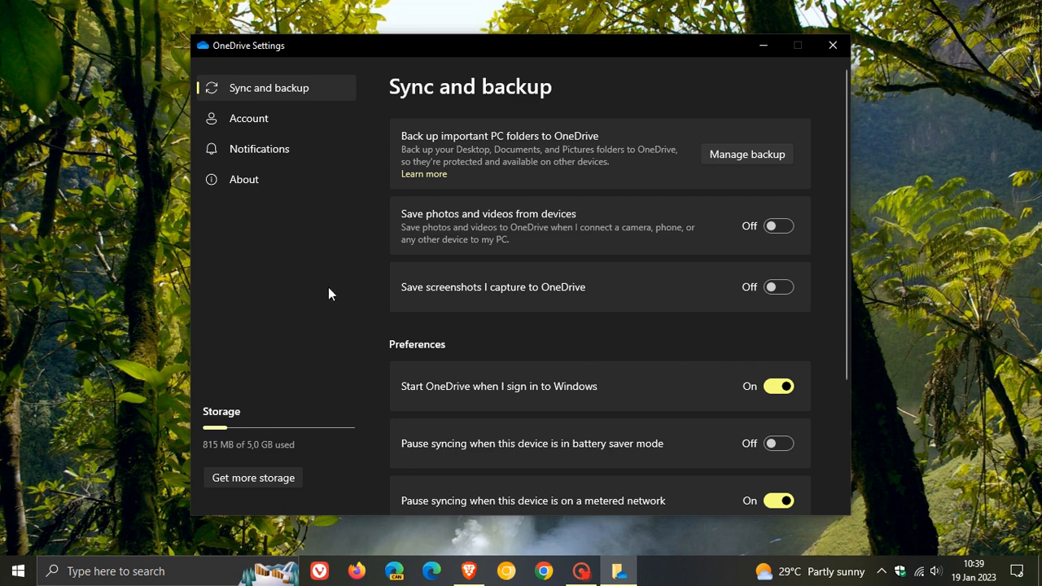
mouse_move(342, 264)
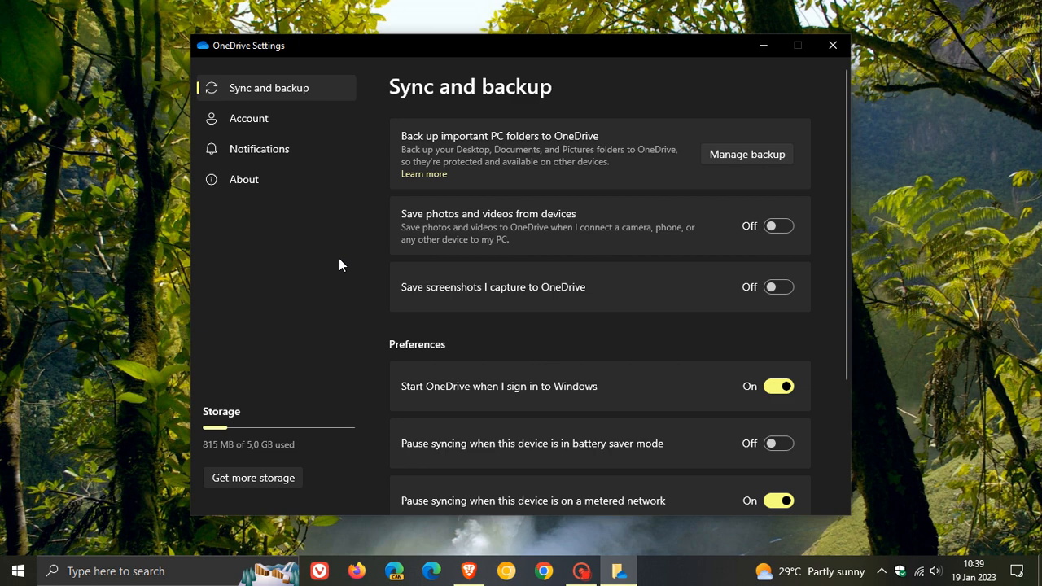
mouse_move(664, 84)
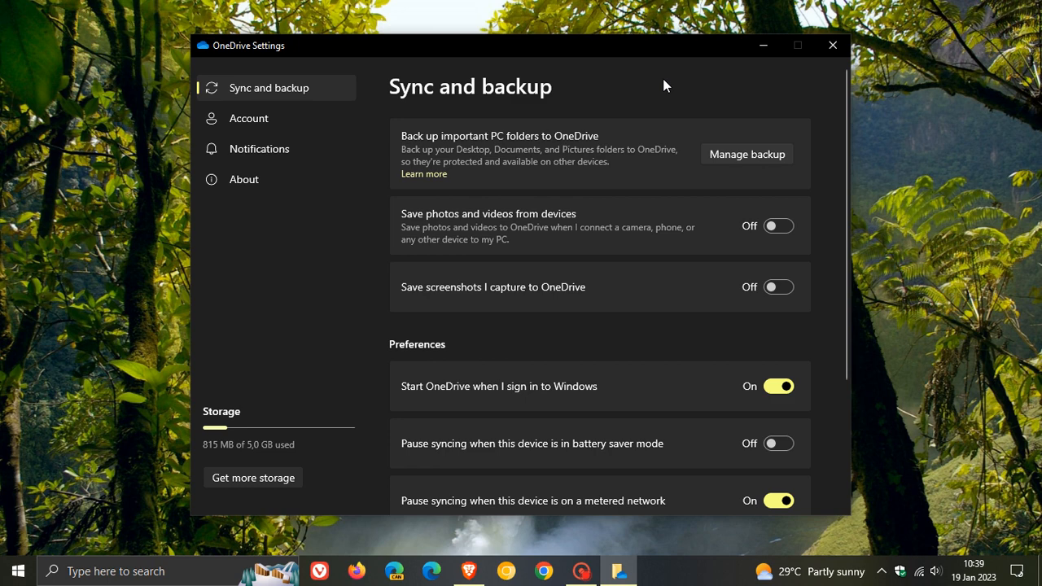
mouse_move(297, 97)
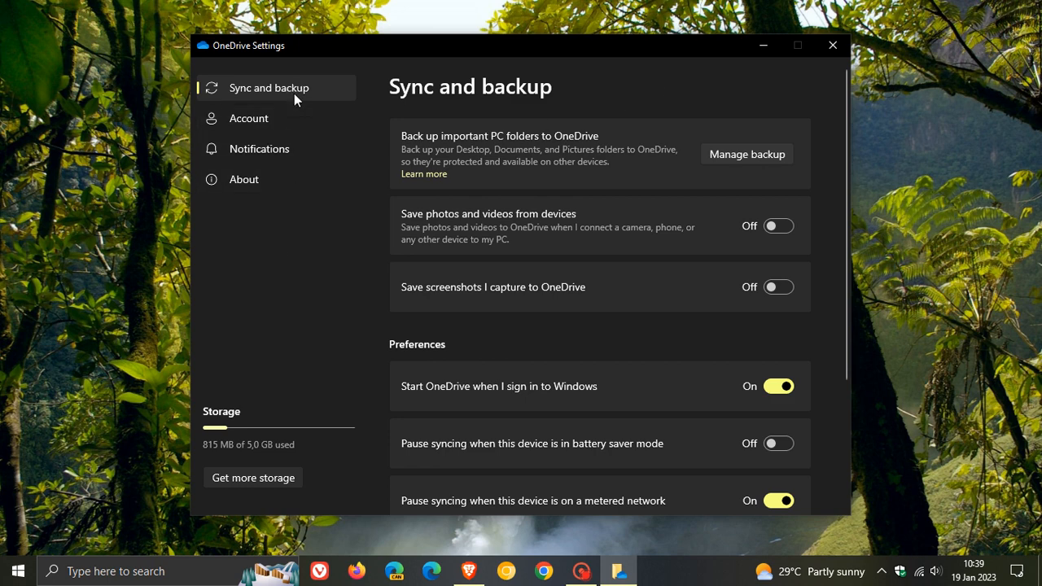
mouse_move(274, 215)
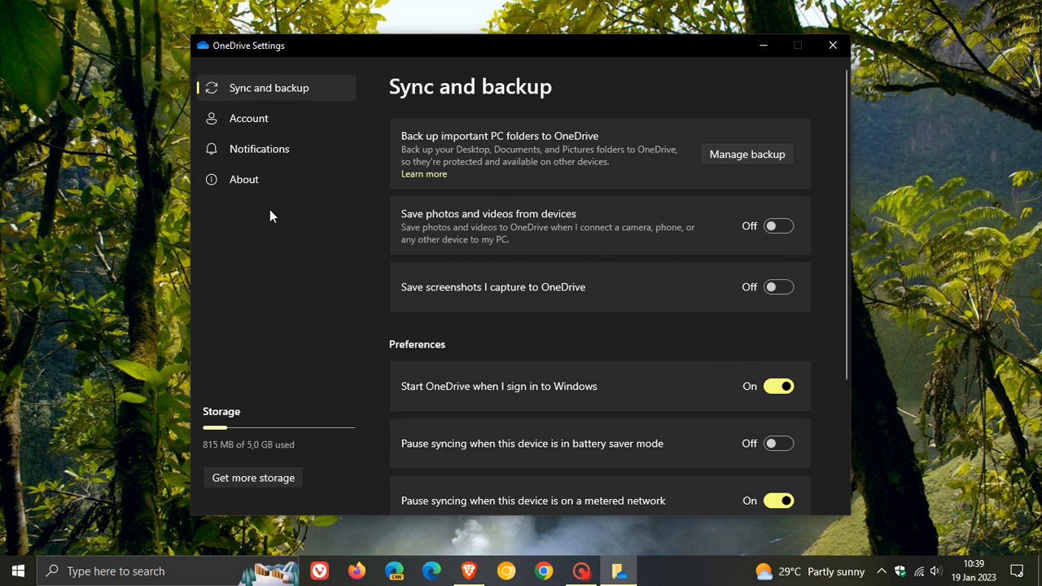
mouse_move(295, 274)
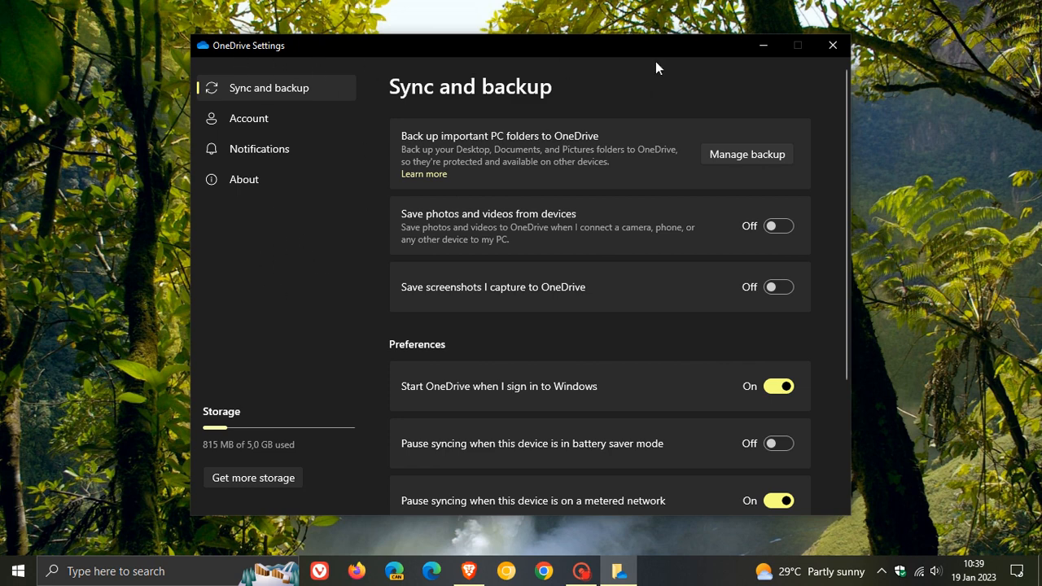
mouse_move(293, 313)
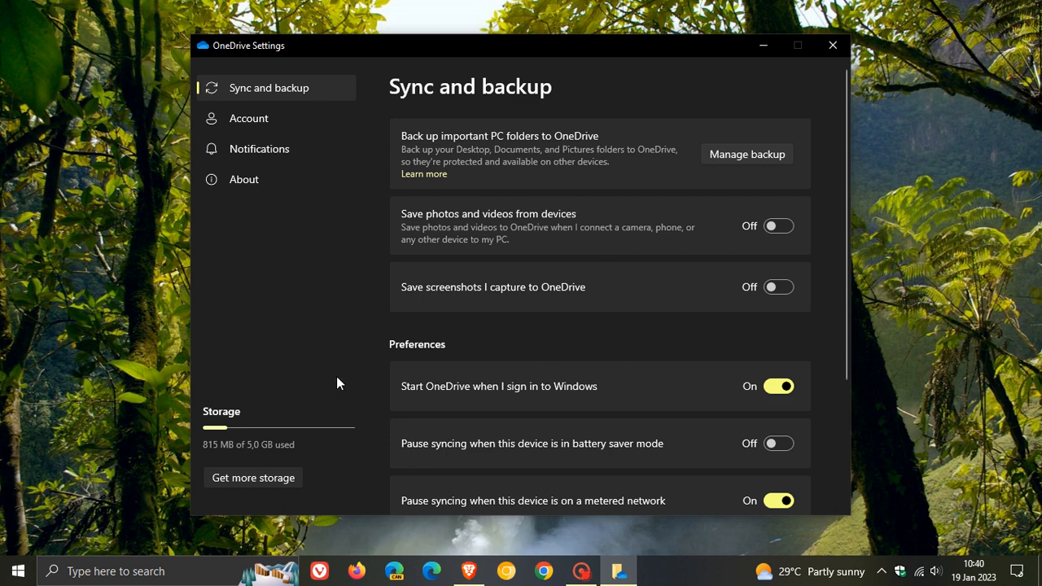
mouse_move(362, 322)
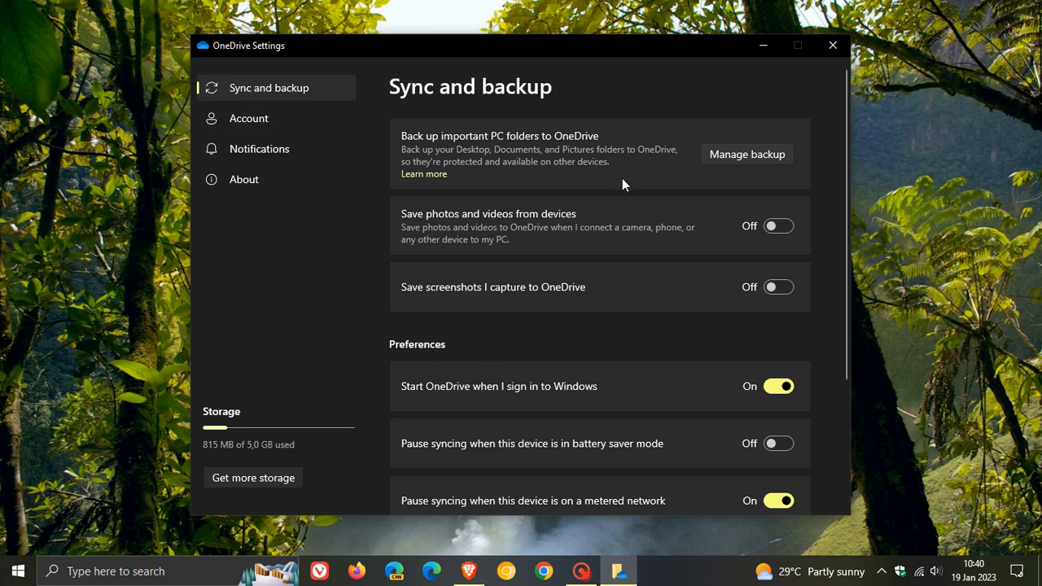
mouse_move(681, 326)
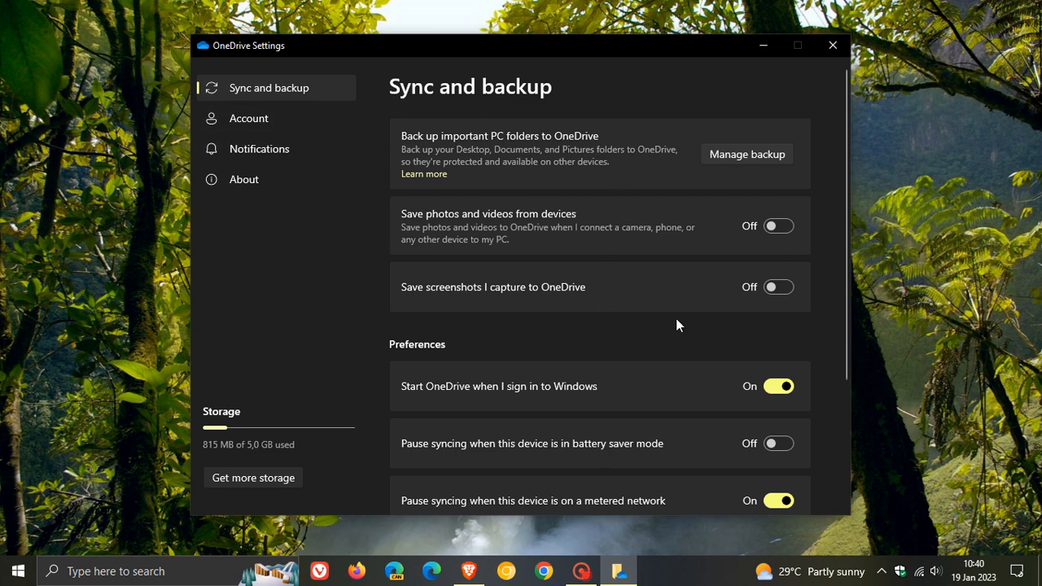
mouse_move(657, 338)
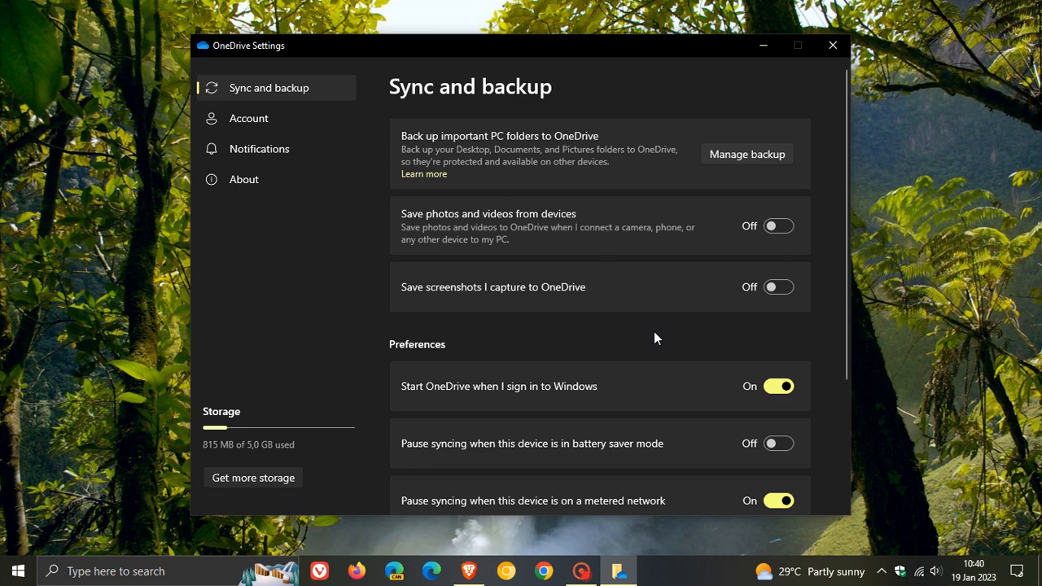
mouse_move(758, 231)
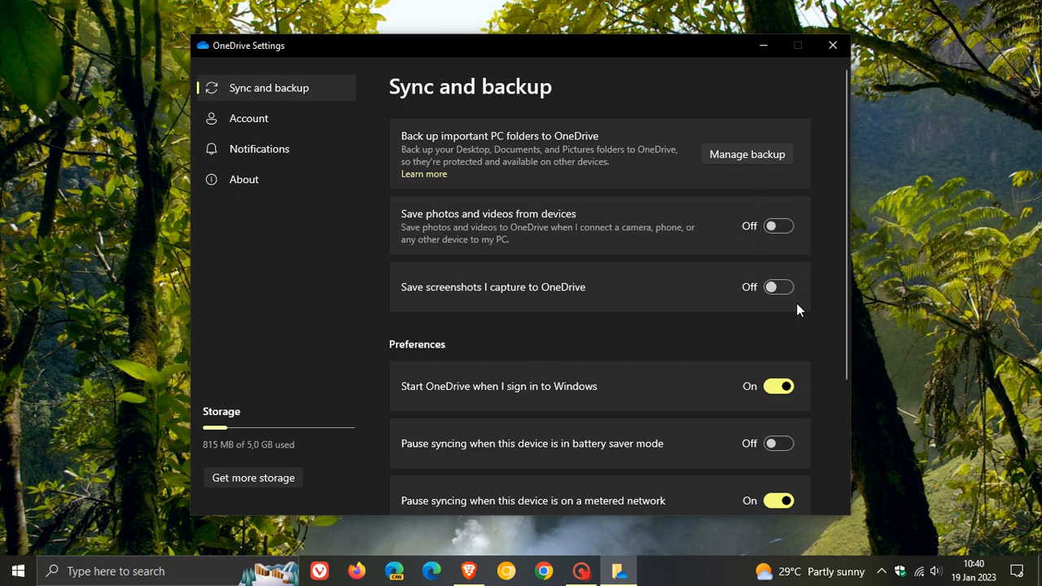
mouse_move(767, 329)
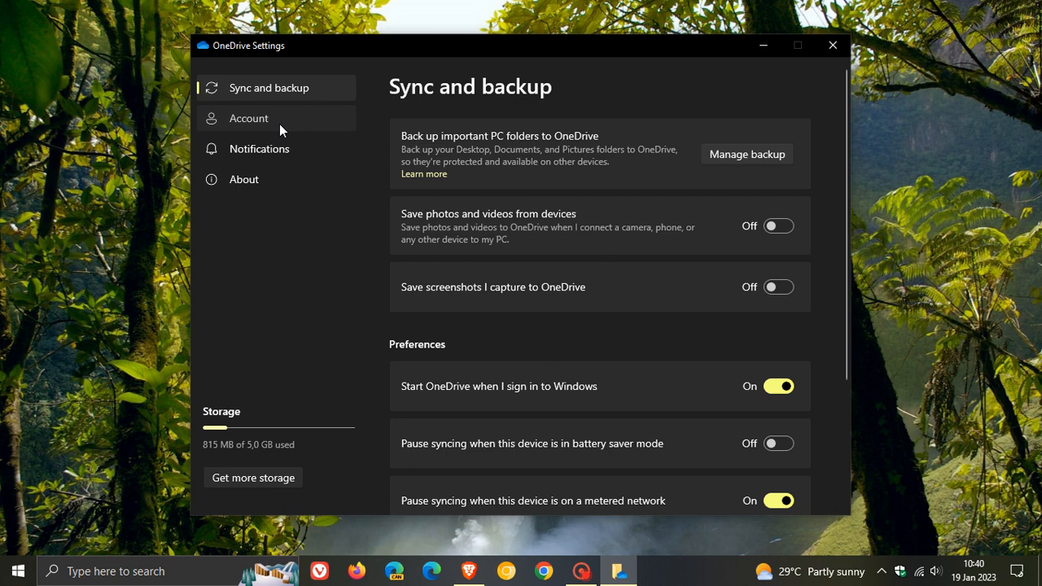
Review the Account page details, then switch to the Notifications page with all five options on
left_click(248, 117)
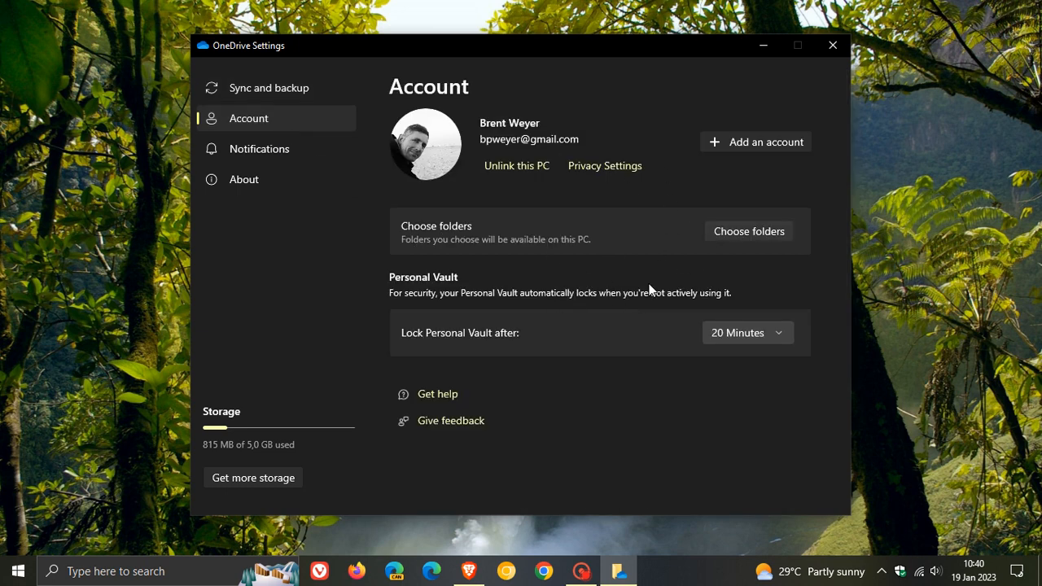
mouse_move(668, 396)
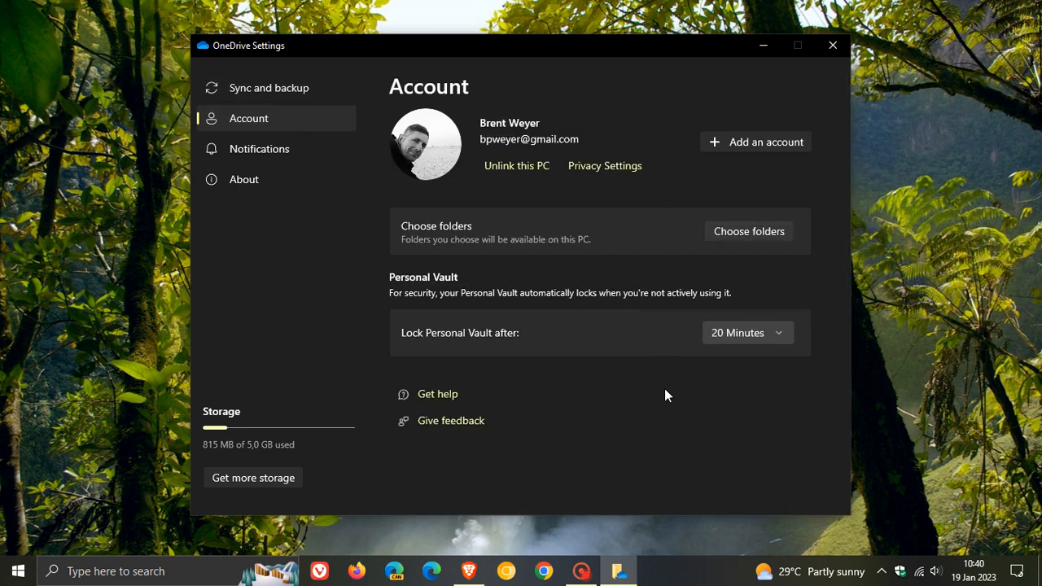
mouse_move(307, 176)
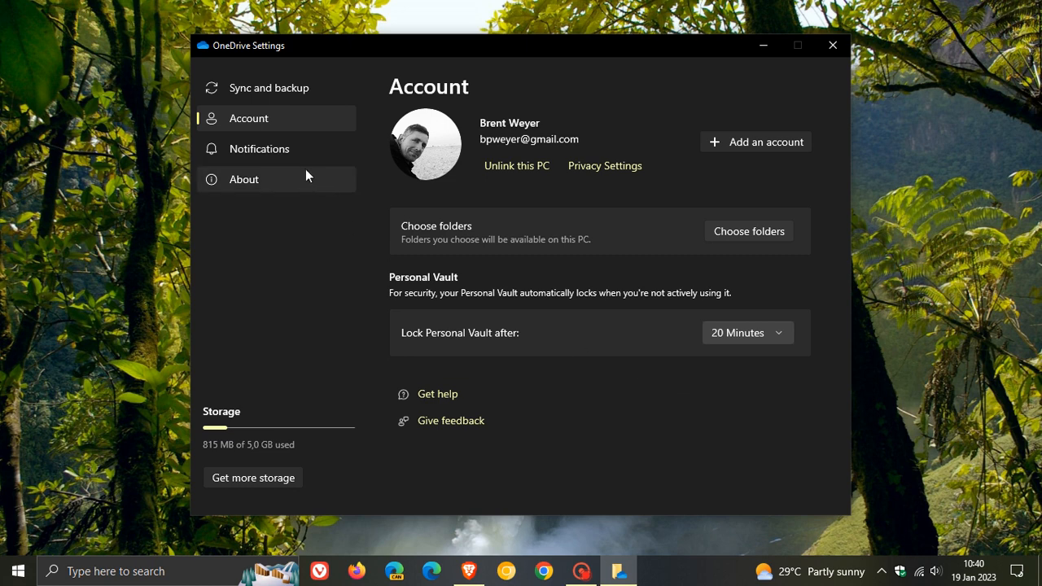
left_click(258, 148)
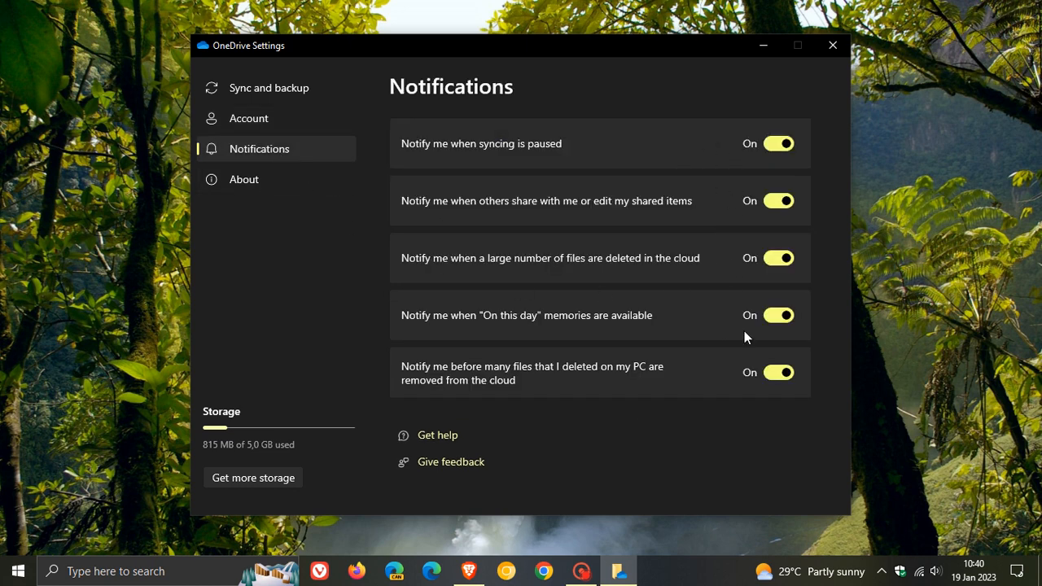
Show the About page with version, device ID, related links and Insider updates off
left_click(244, 179)
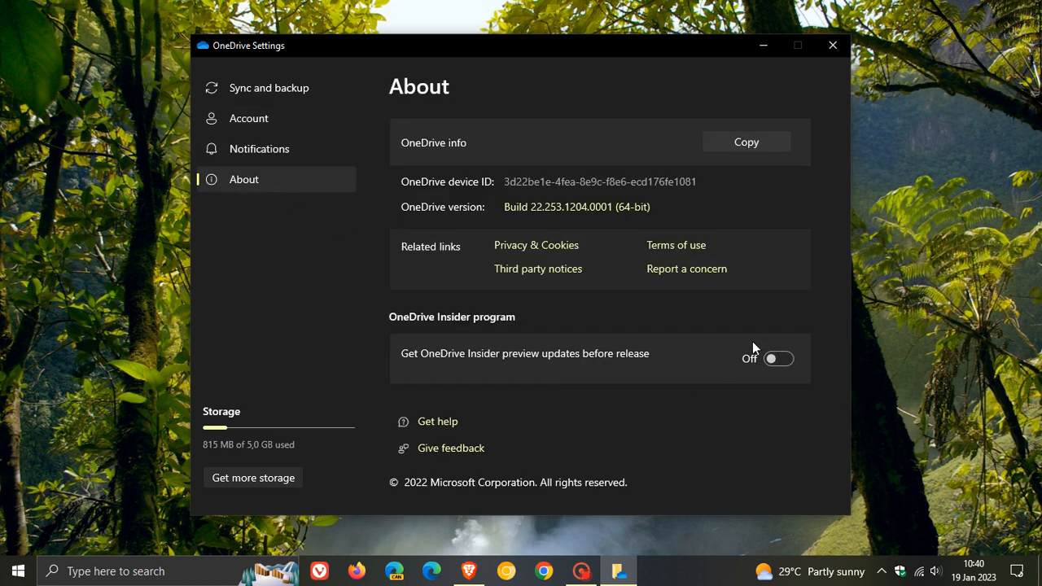
mouse_move(634, 359)
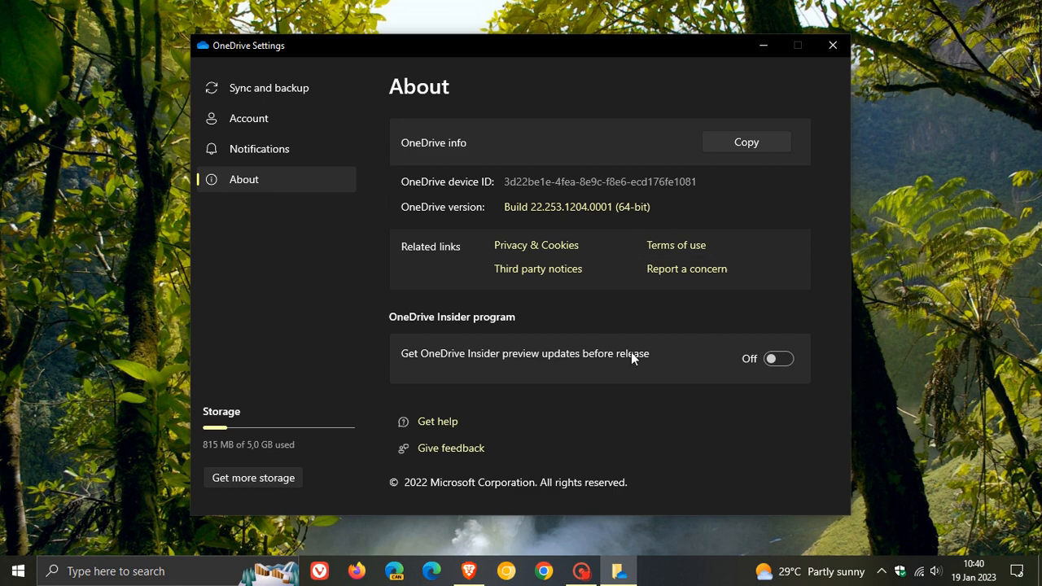
mouse_move(682, 435)
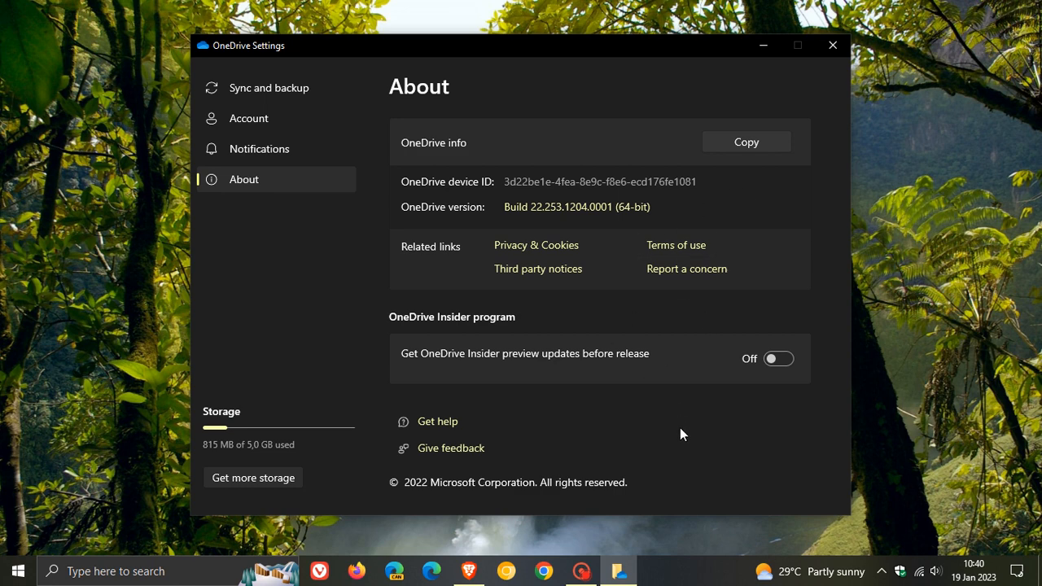
mouse_move(672, 414)
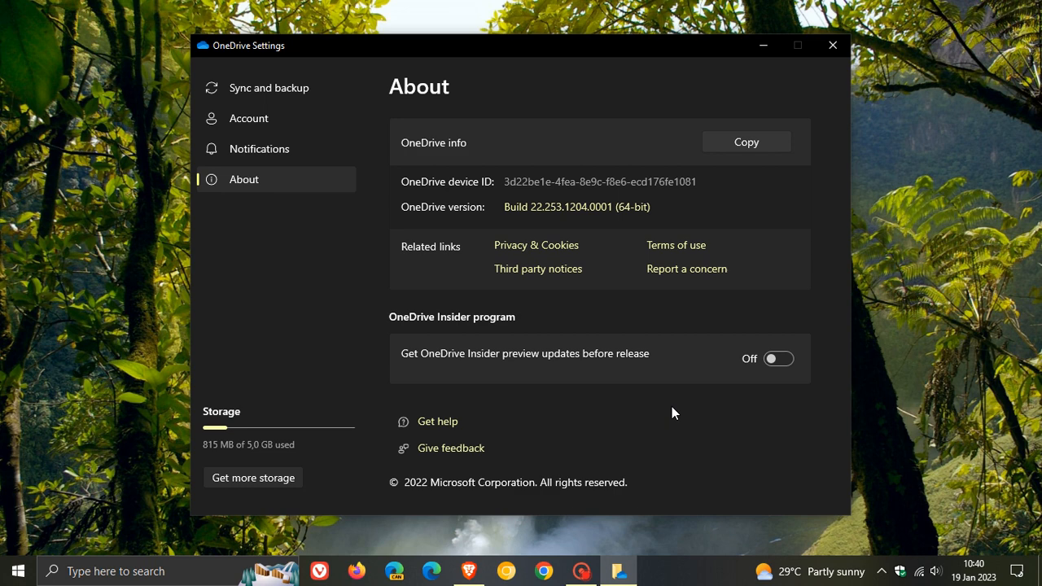
mouse_move(470, 220)
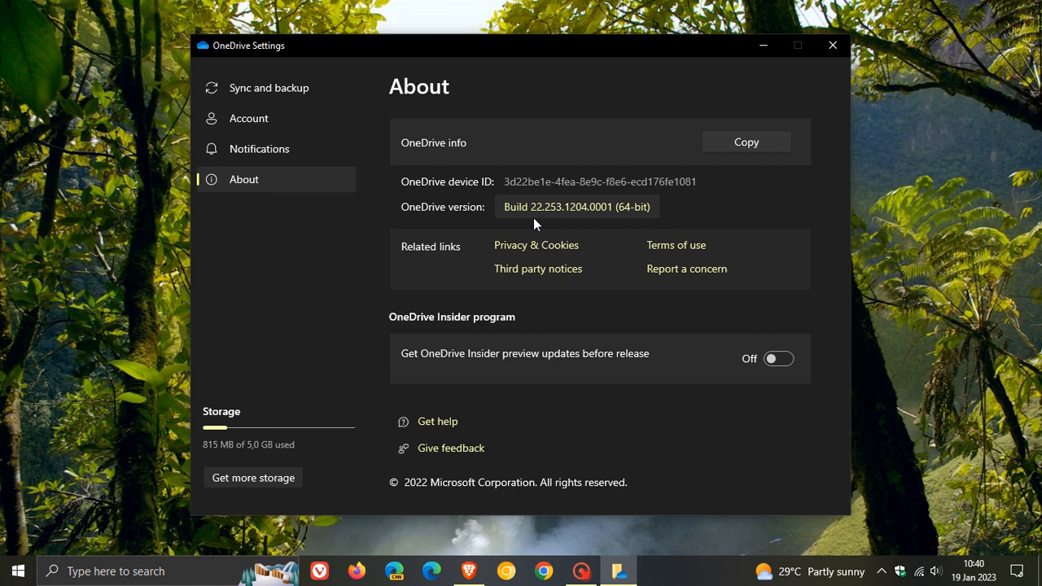
mouse_move(560, 221)
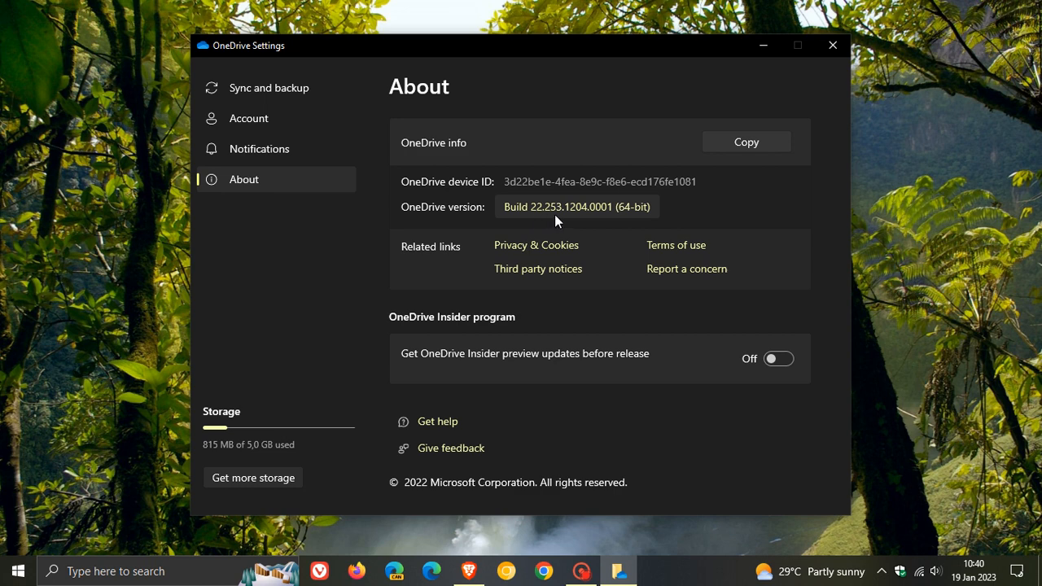
mouse_move(601, 225)
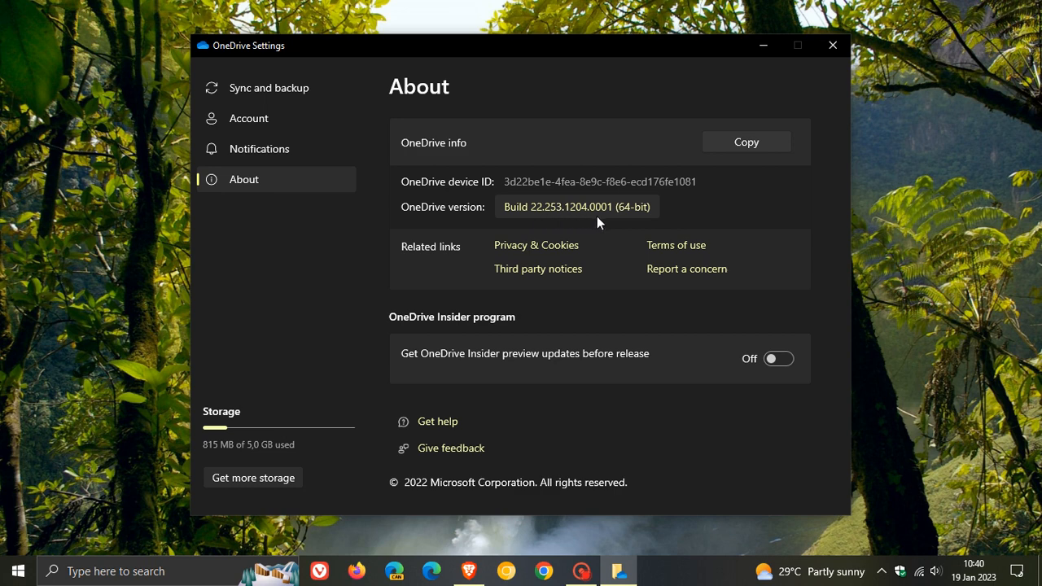
mouse_move(611, 221)
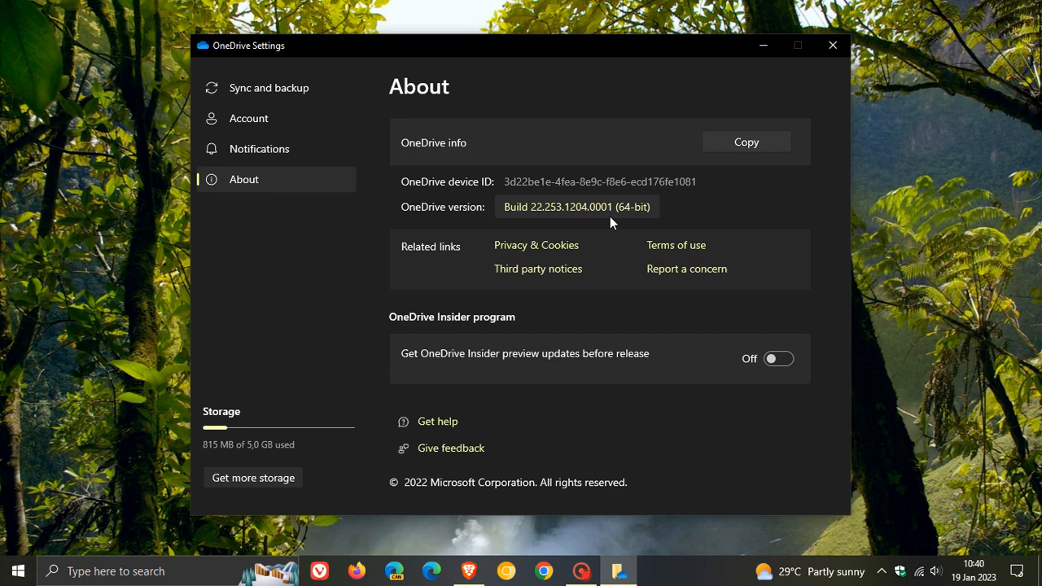
mouse_move(508, 166)
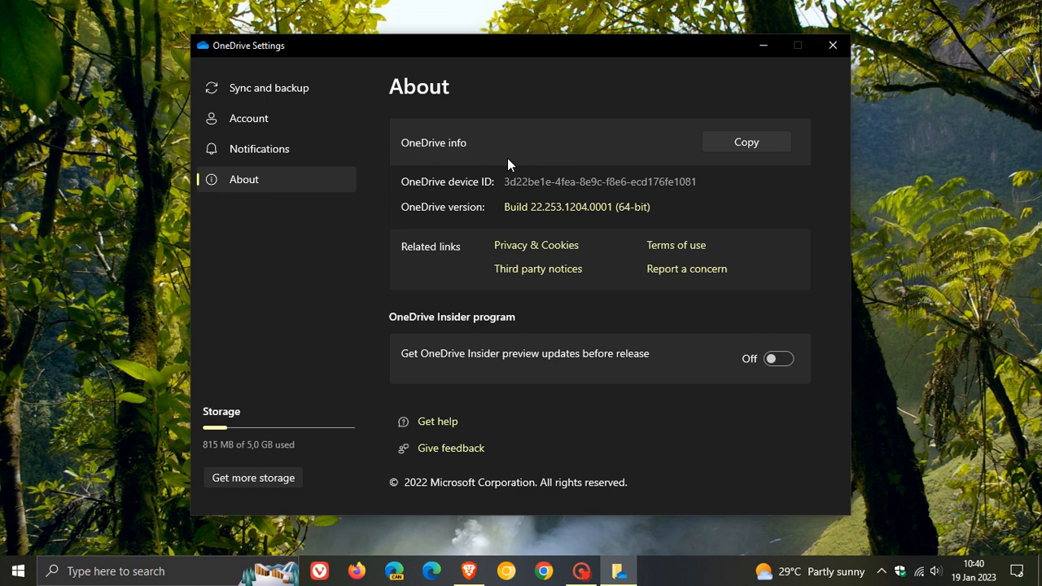
mouse_move(614, 91)
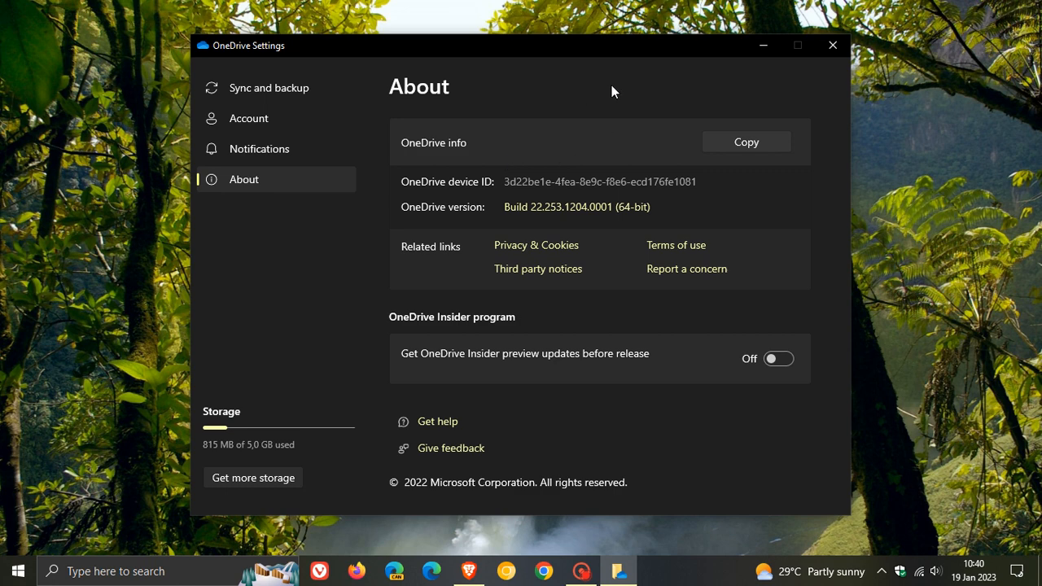
Go back to the Sync and backup page with its backup and sync preferences
left_click(269, 88)
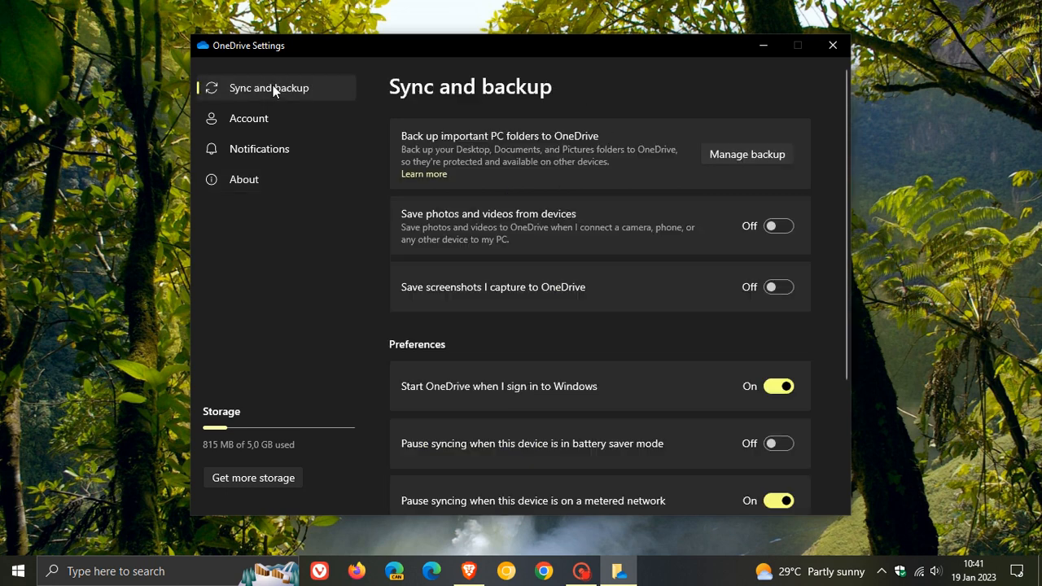
mouse_move(692, 86)
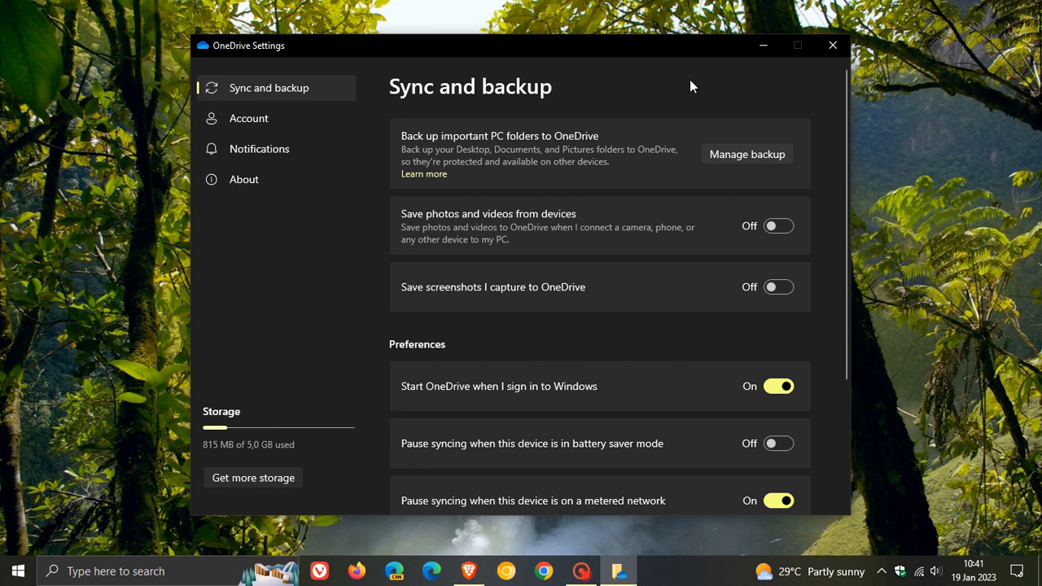
mouse_move(667, 98)
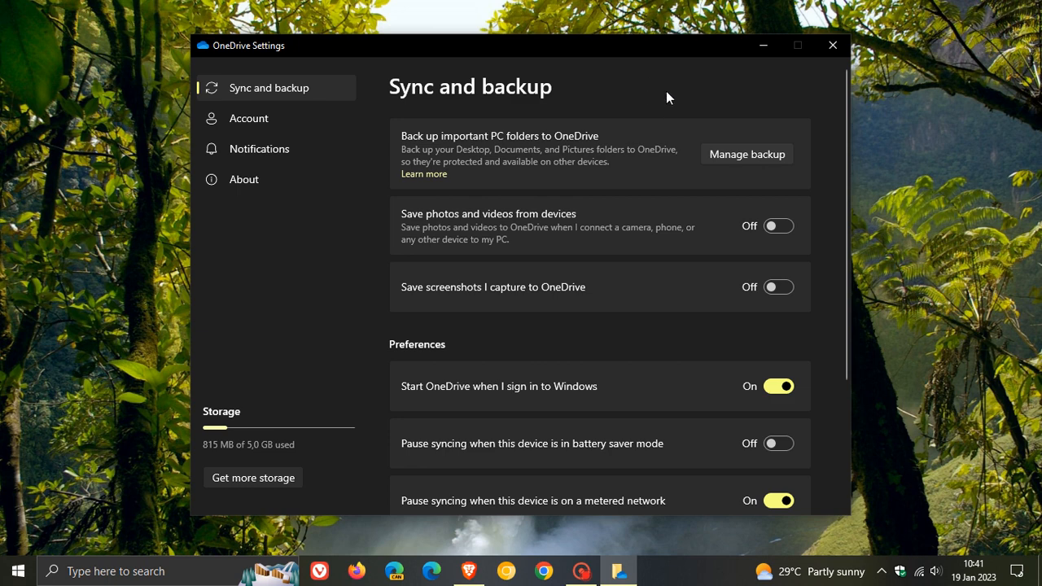
mouse_move(680, 95)
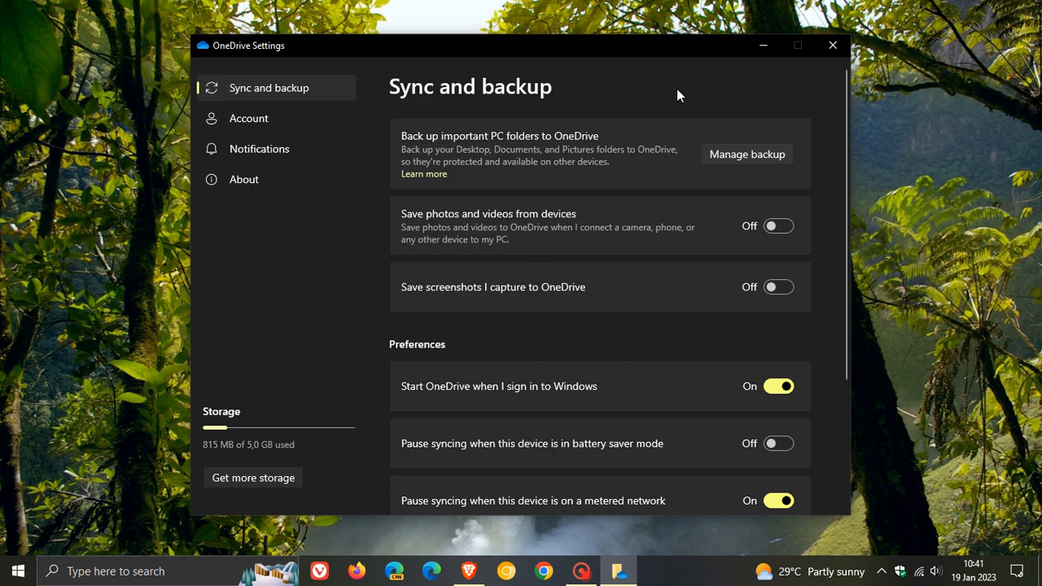
Reopen OneDrive Settings from the status panel, then close it to leave the desktop
left_click(832, 46)
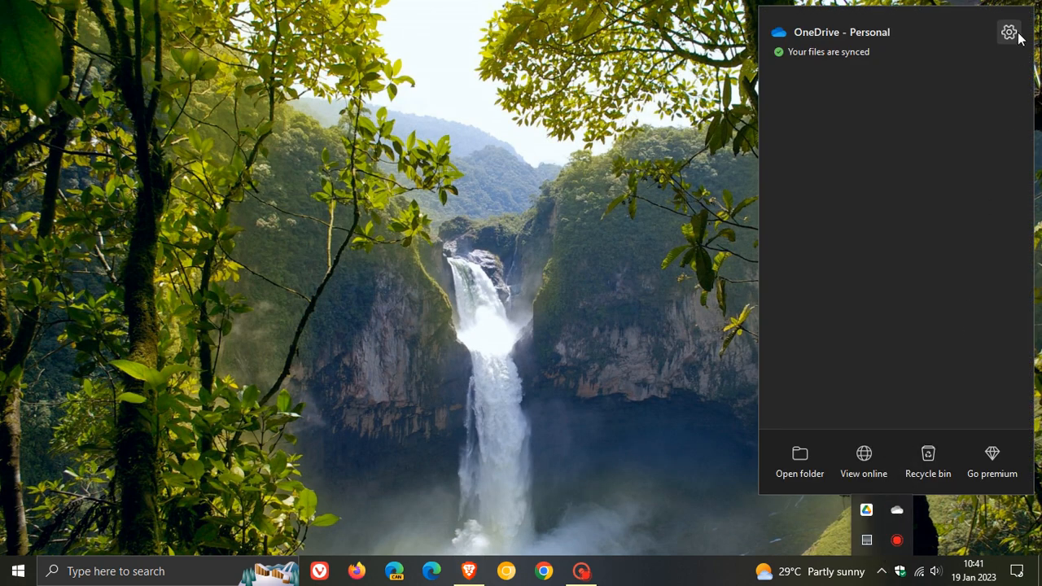
left_click(1010, 33)
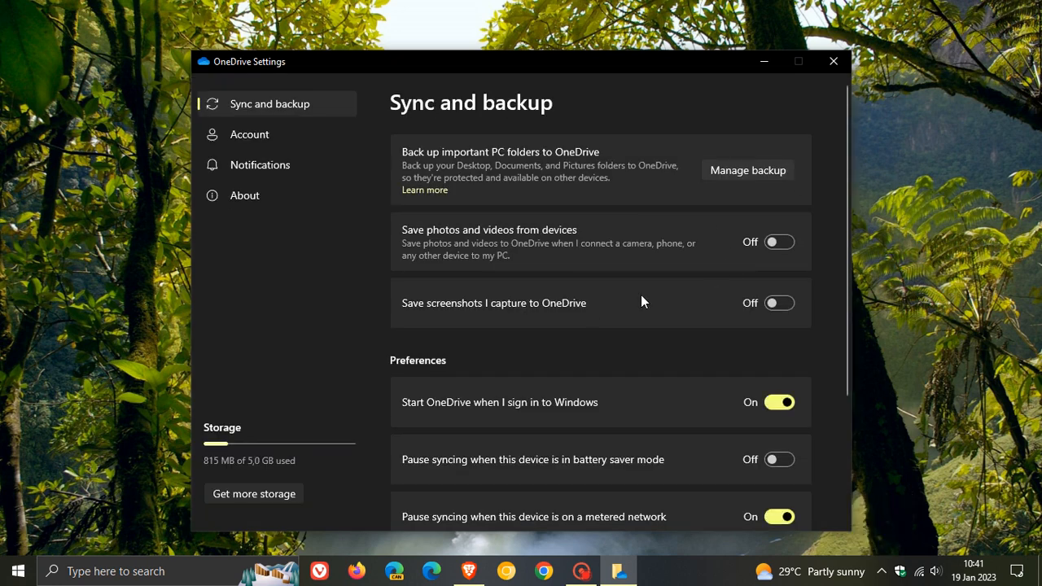
mouse_move(643, 327)
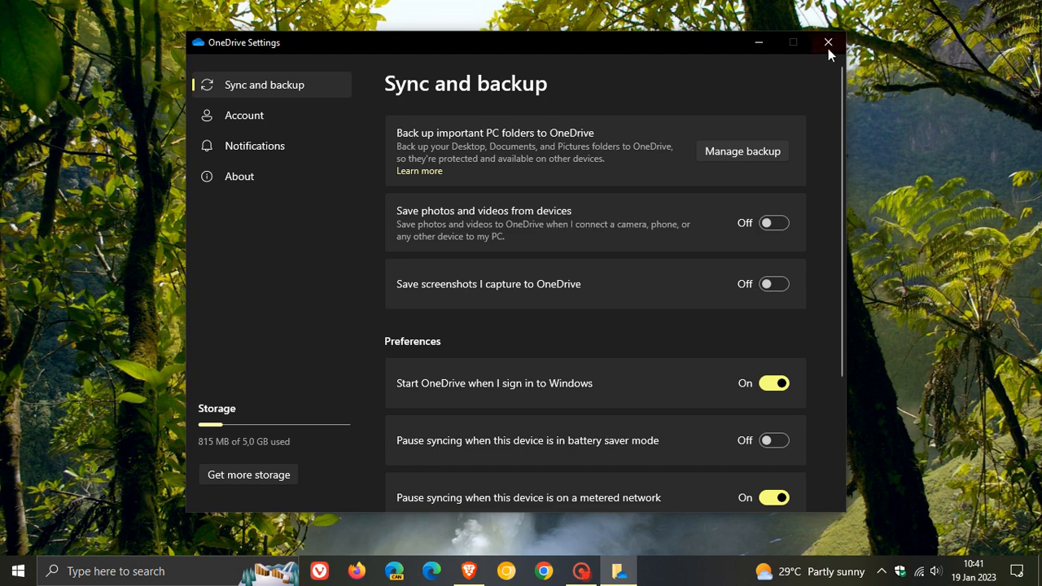
left_click(827, 43)
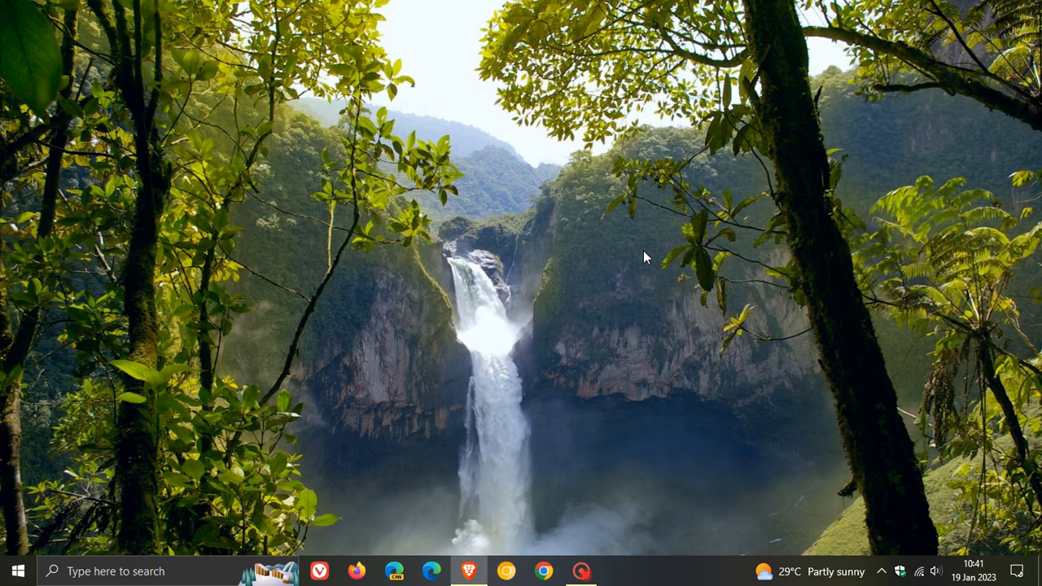